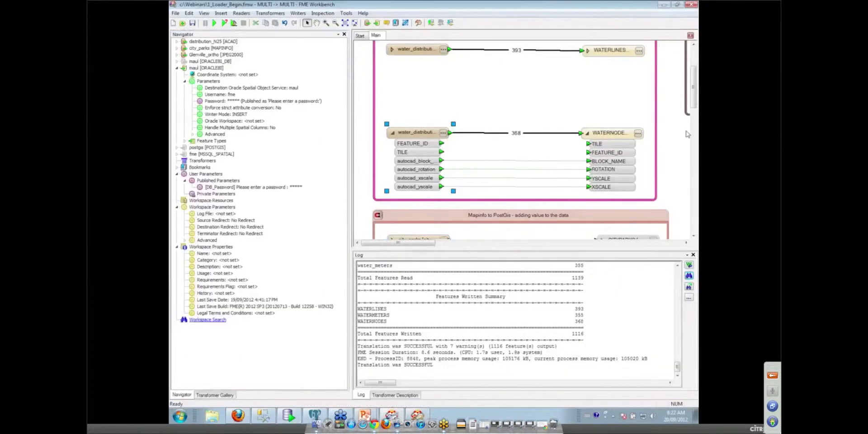
# Scroll the canvas down to the 'Mapinfo to PostGis - adding value to the data' bookmark
pyautogui.scroll(-3)
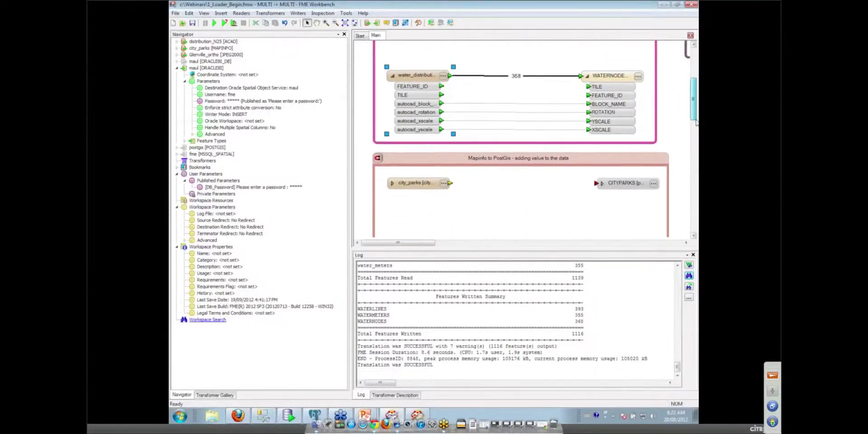
pyautogui.scroll(-3)
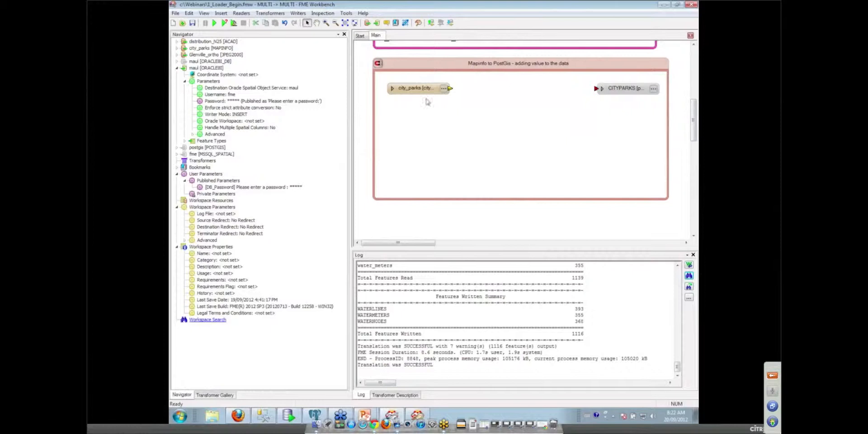
# Inspect the city_parks reader's 22 park polygons in FME Universal Viewer, then return to Workbench
pyautogui.rightClick(416, 88)
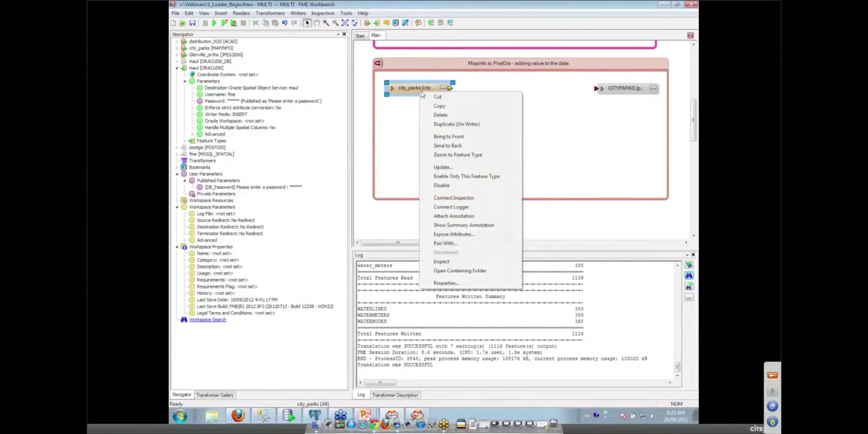
pyautogui.click(441, 261)
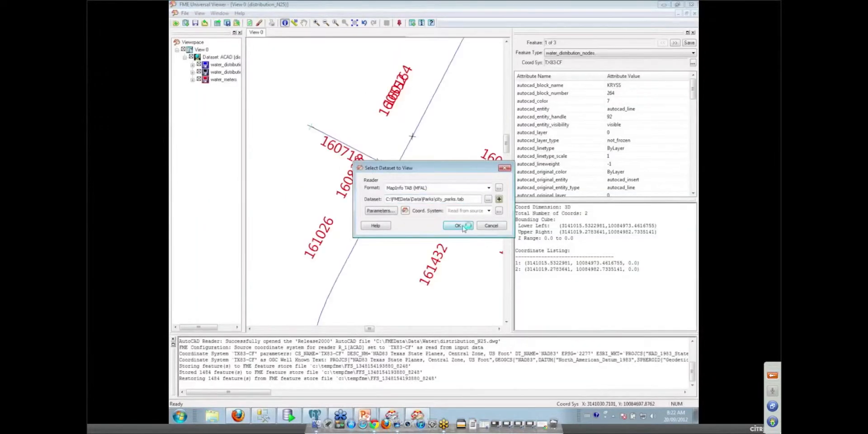
pyautogui.click(456, 226)
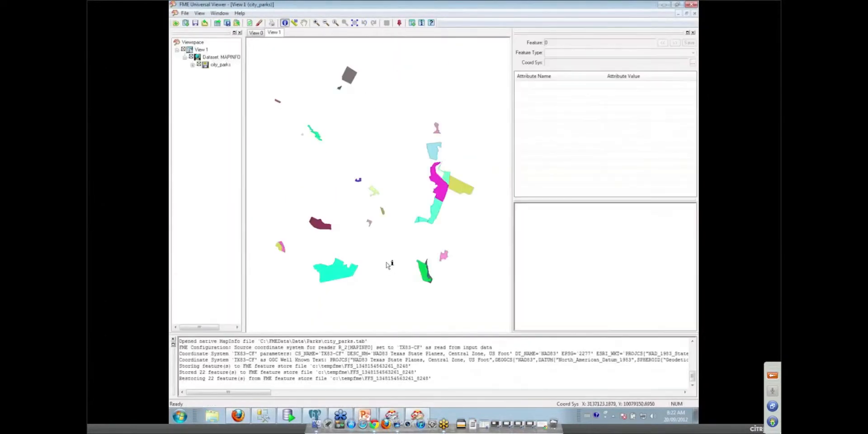
pyautogui.click(428, 220)
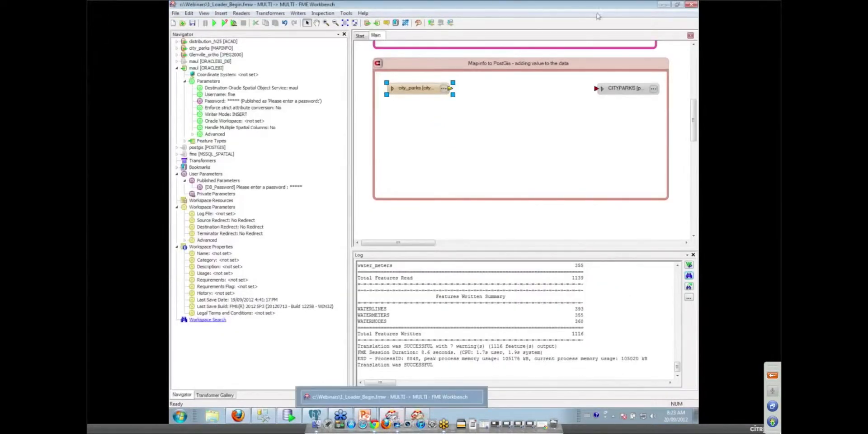
# Expand the CITYPARKS writer to list primaryindex, name, alternative_name and park_area
pyautogui.click(602, 89)
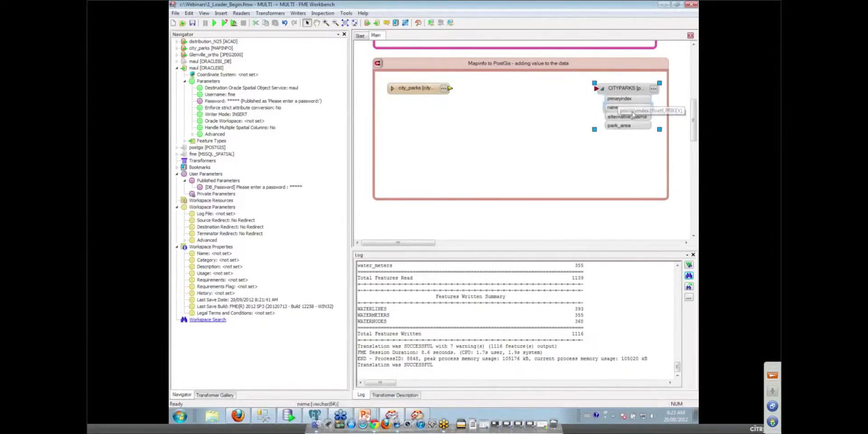
pyautogui.moveTo(639, 130)
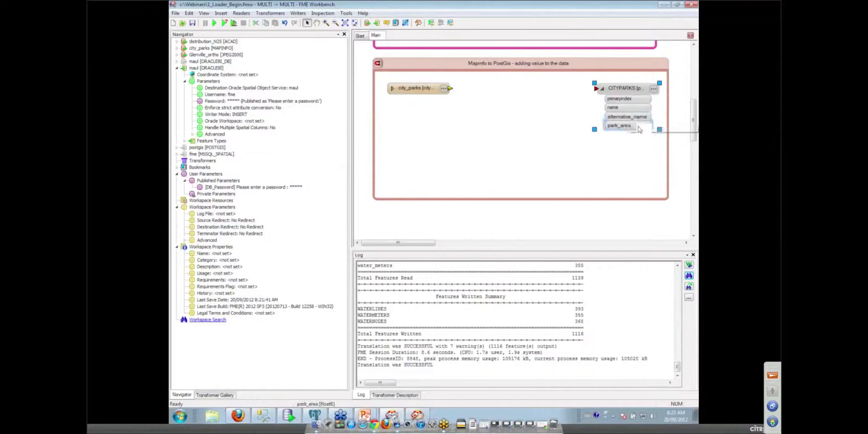
pyautogui.moveTo(626, 126)
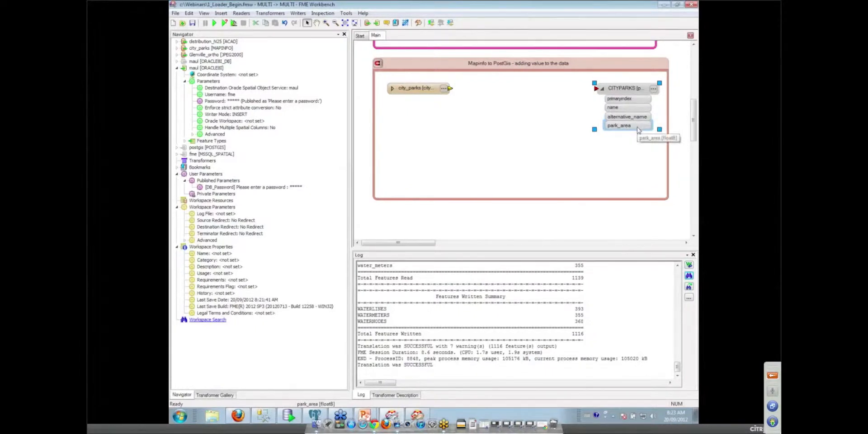
pyautogui.moveTo(536, 160)
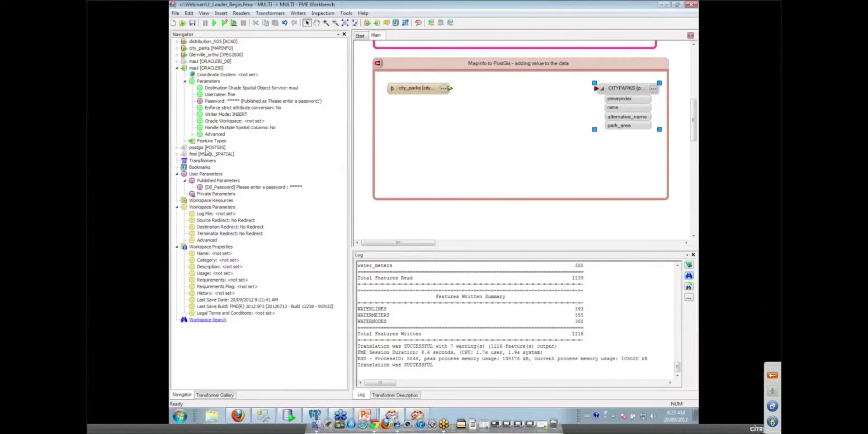
# Link the postgis writer's Password parameter to the DB_Password user parameter
pyautogui.rightClick(198, 148)
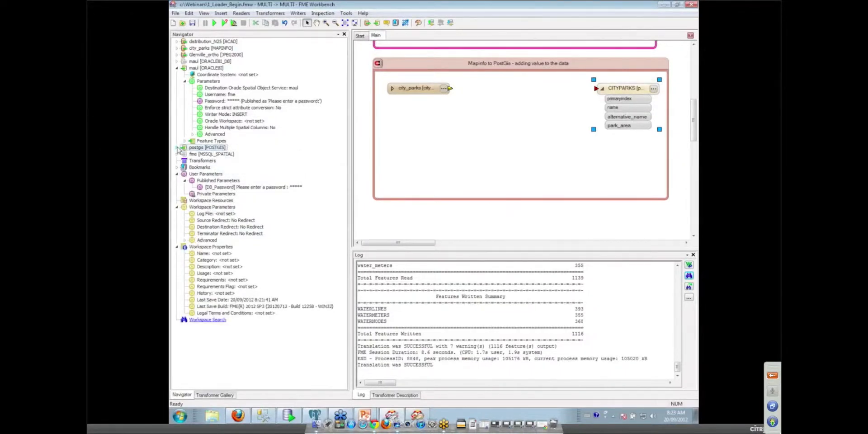
pyautogui.click(178, 148)
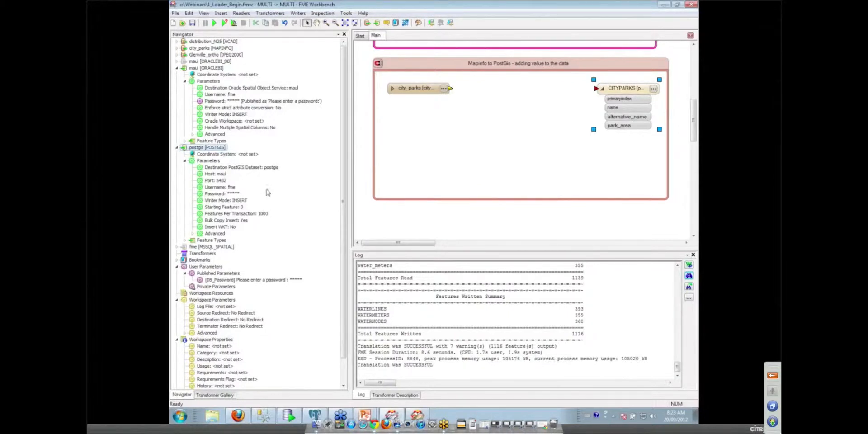
pyautogui.rightClick(225, 194)
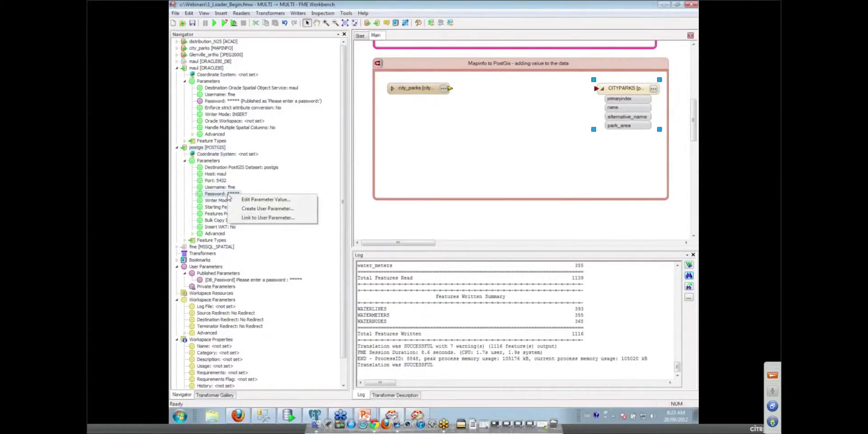
pyautogui.moveTo(267, 218)
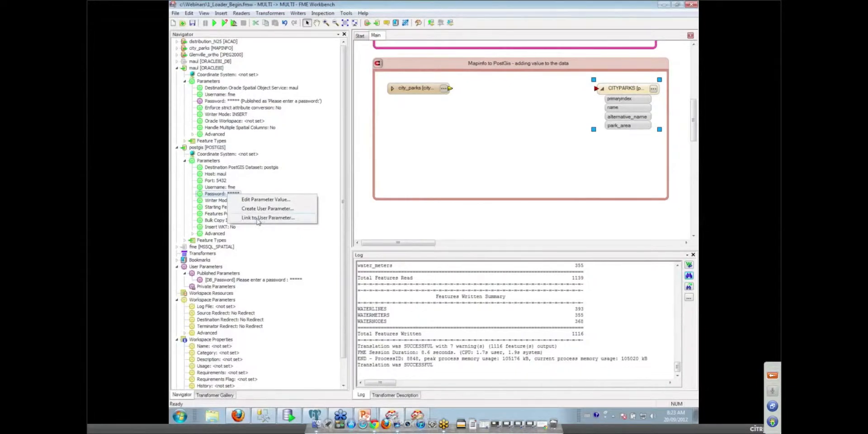
pyautogui.click(268, 217)
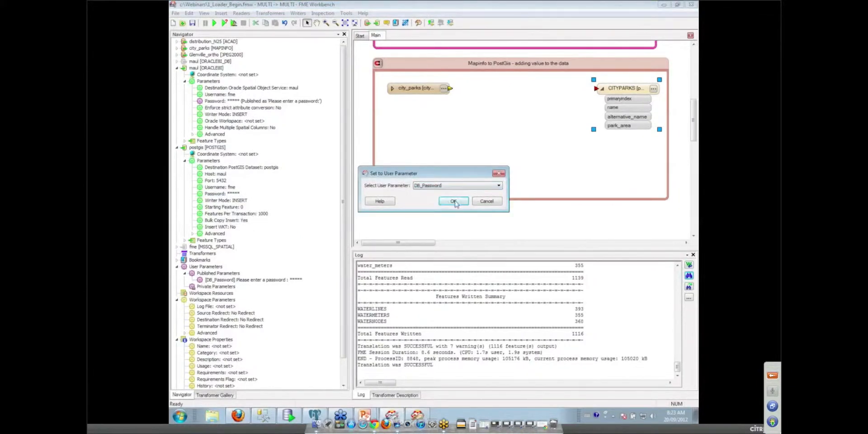
pyautogui.click(454, 201)
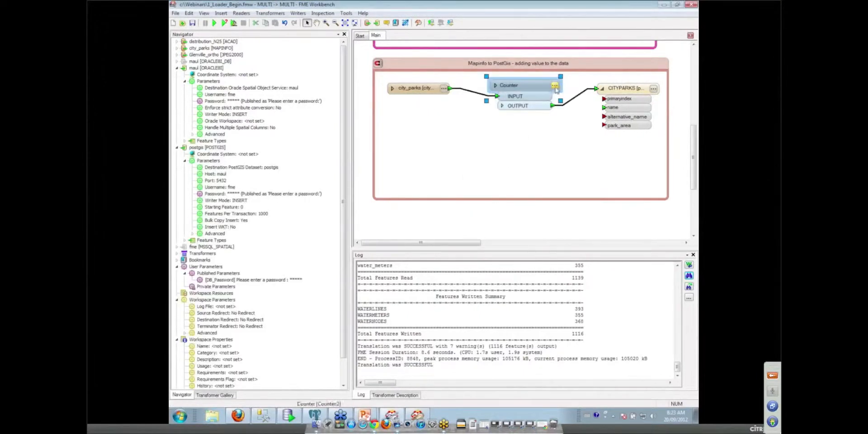
# Set the Counter's Count Output Attribute to primaryindex
pyautogui.doubleClick(509, 85)
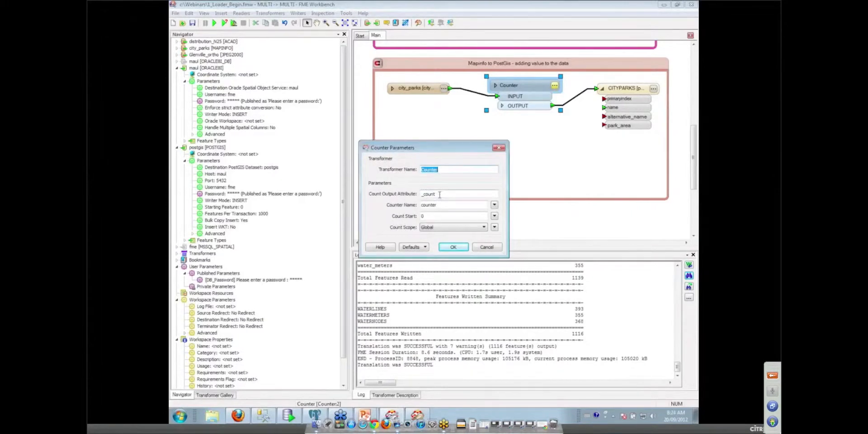
pyautogui.write('primary')
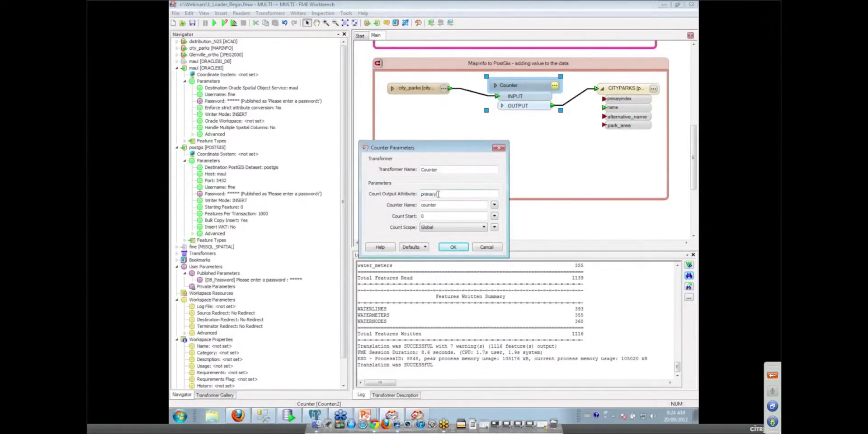
pyautogui.write('primaryindex')
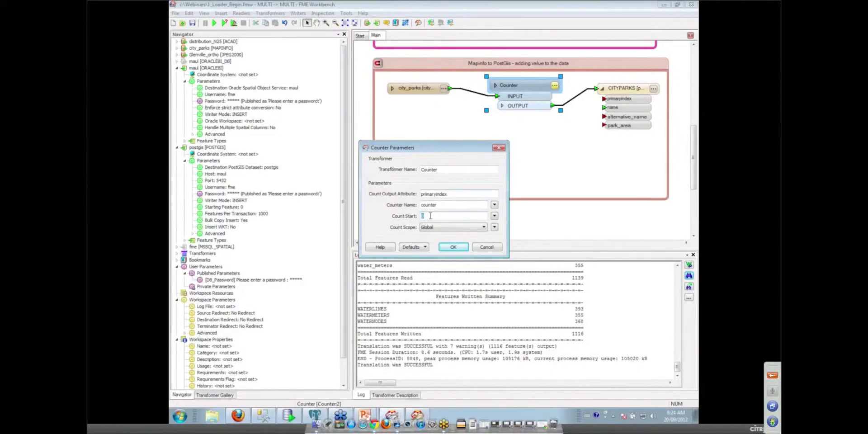
pyautogui.click(453, 247)
pyautogui.write('uui')
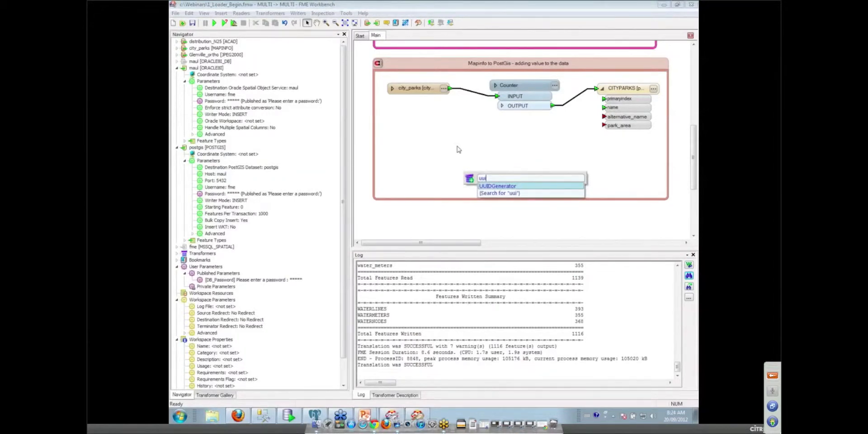
# Quick-add an AreaCalculator transformer by searching 'area' on the canvas
pyautogui.click(497, 186)
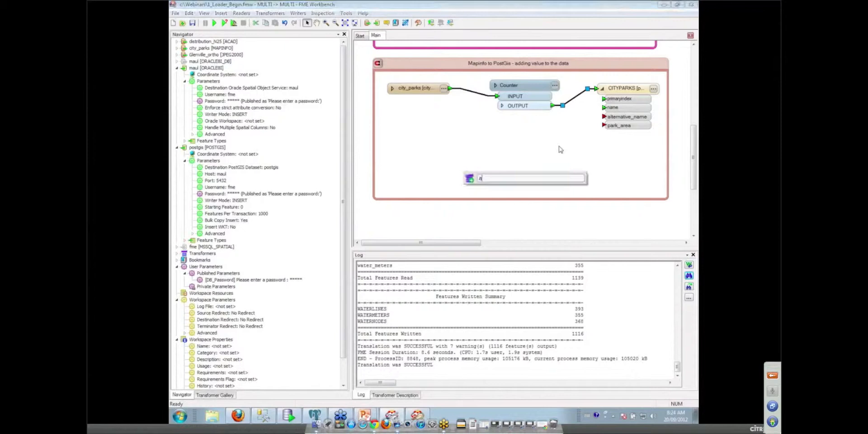
pyautogui.write('area')
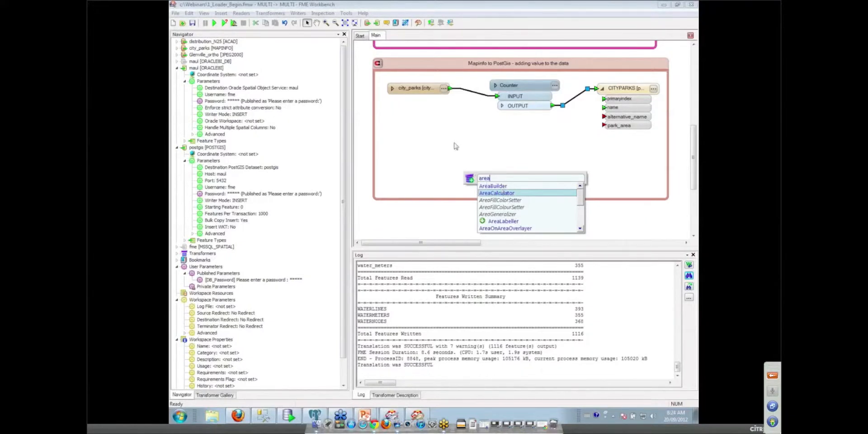
pyautogui.write('cal')
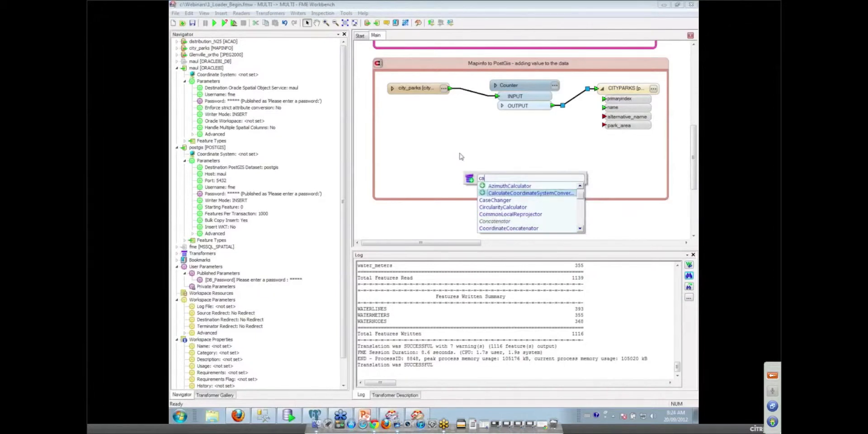
pyautogui.write('area')
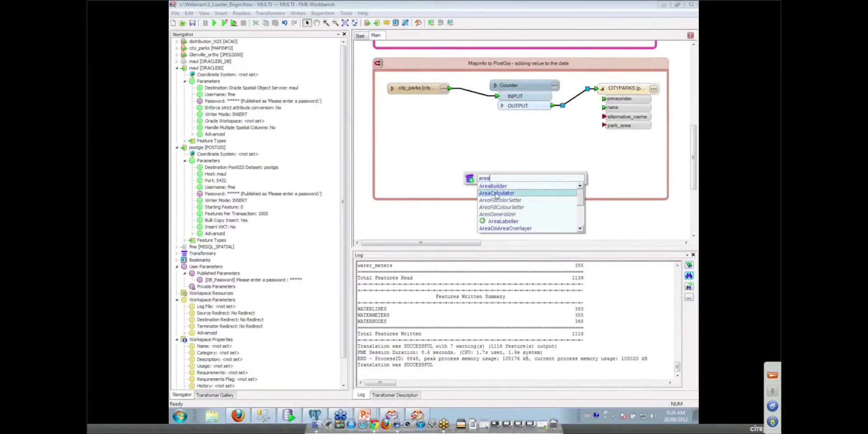
pyautogui.click(496, 193)
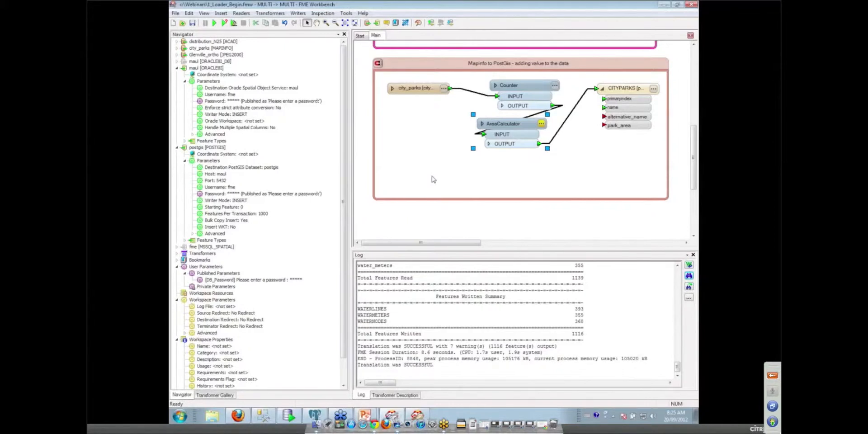
# Set the AreaCalculator to Plane Area, written to the park_area attribute
pyautogui.doubleClick(502, 124)
pyautogui.write('park_area')
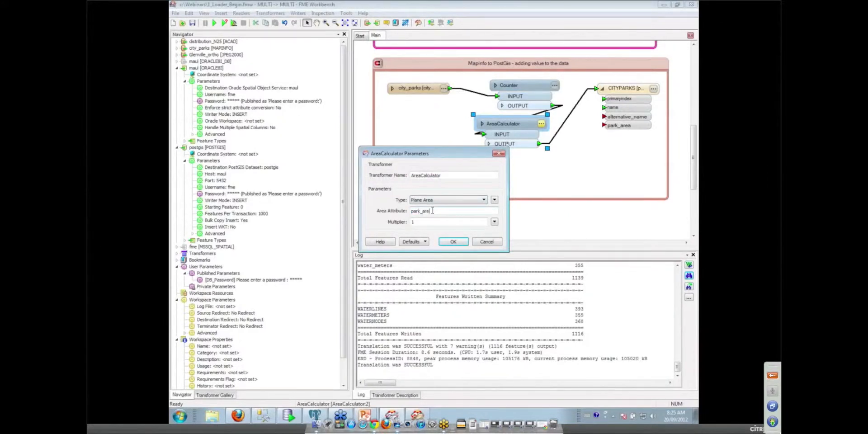
pyautogui.click(453, 241)
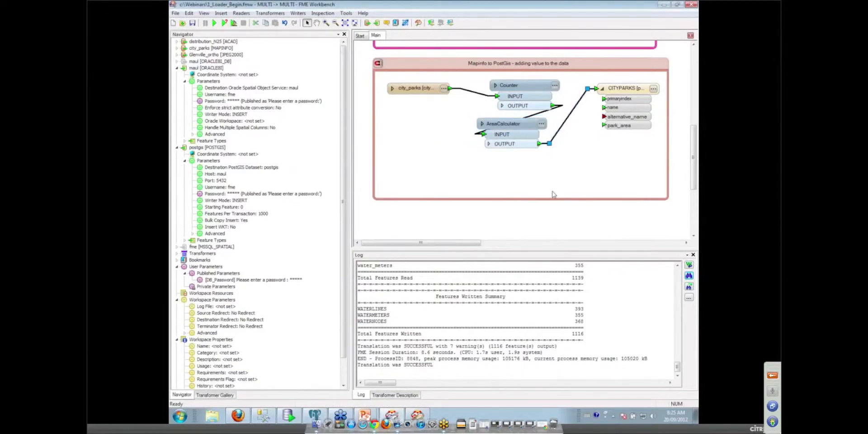
pyautogui.write('attributec')
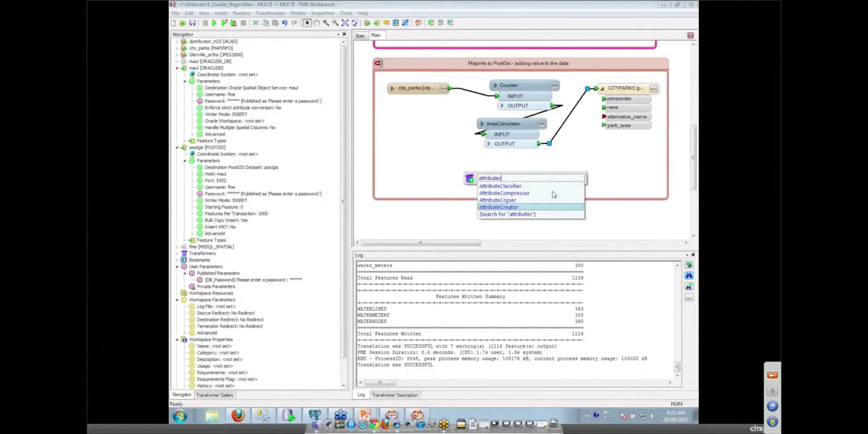
pyautogui.moveTo(515, 200)
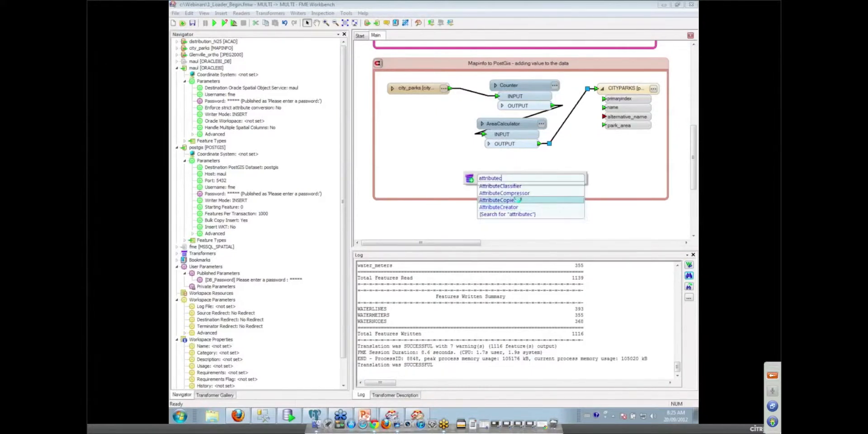
# Add an AttributeCopier after the AreaCalculator and open its parameters
pyautogui.click(497, 200)
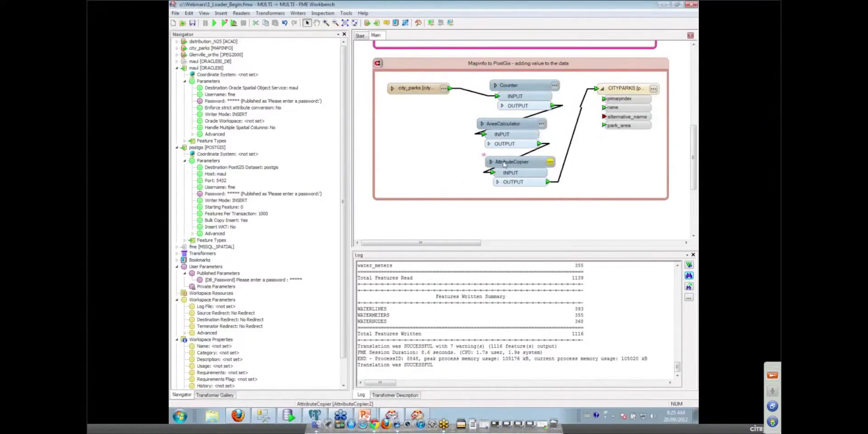
pyautogui.click(510, 162)
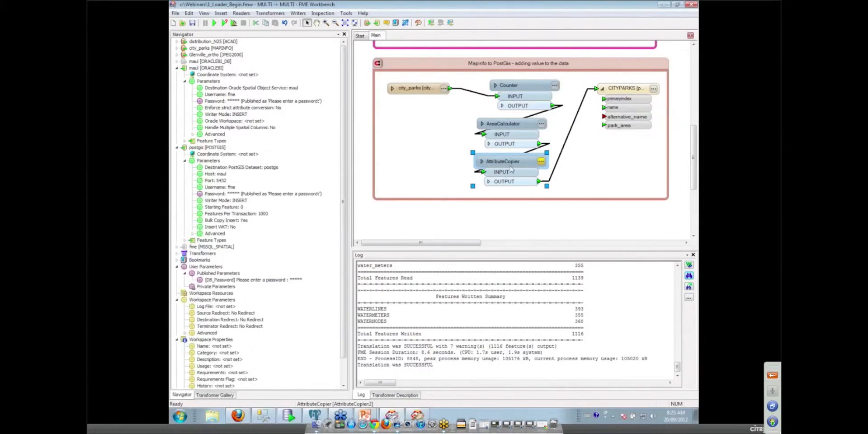
pyautogui.click(416, 88)
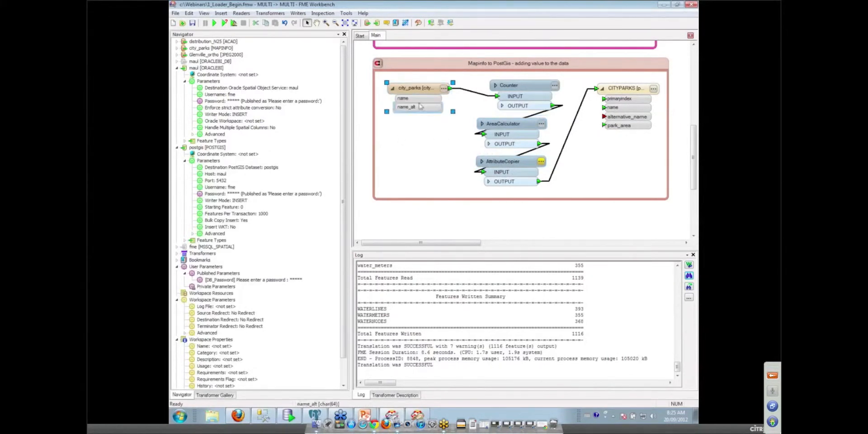
pyautogui.click(541, 161)
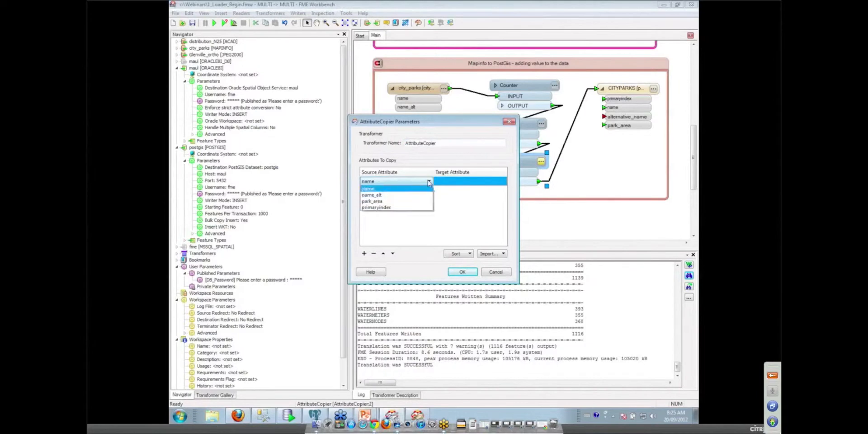
# Configure the AttributeCopier to copy name_alt into alternative_name
pyautogui.click(372, 195)
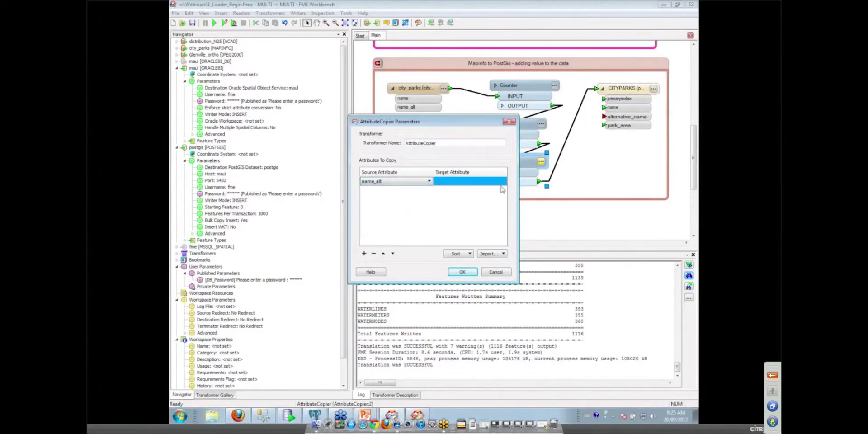
pyautogui.click(504, 181)
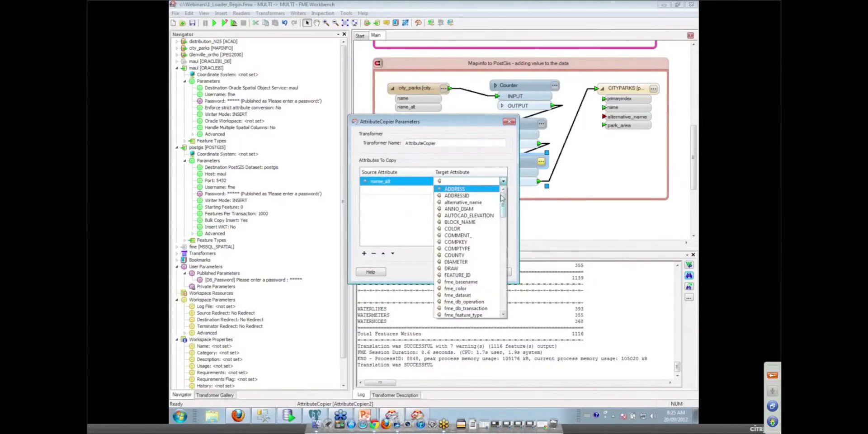
pyautogui.scroll(-3)
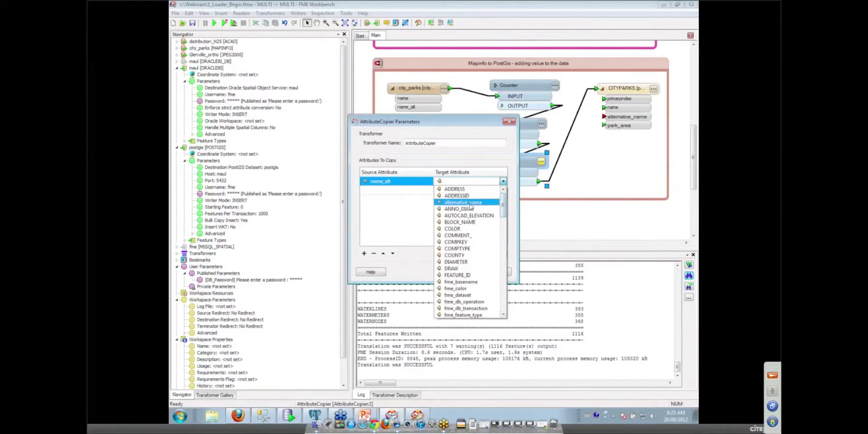
pyautogui.click(460, 202)
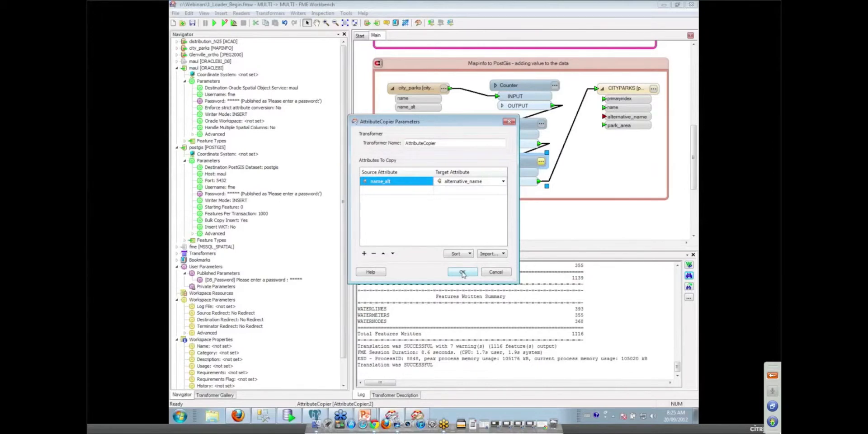
pyautogui.click(463, 272)
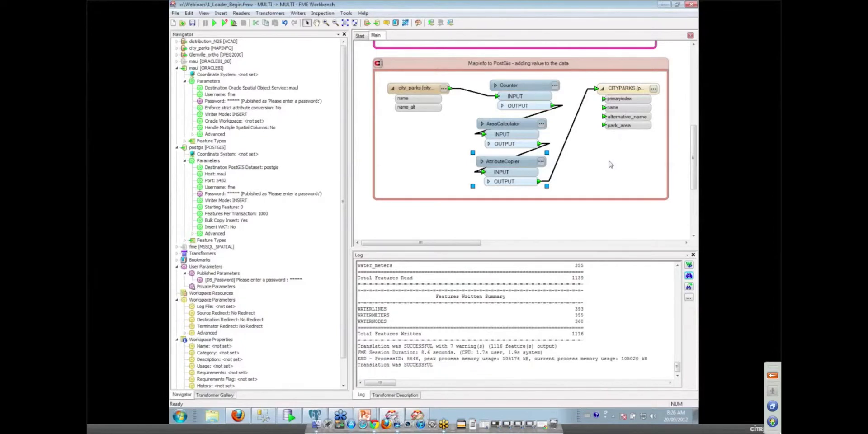
pyautogui.moveTo(618, 141)
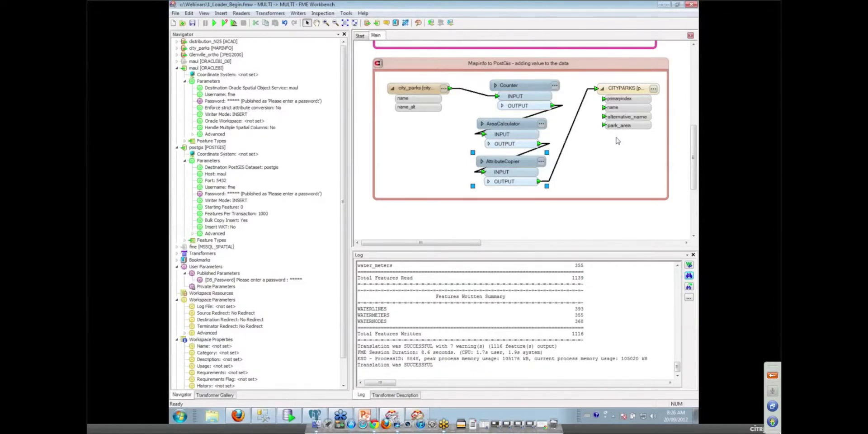
pyautogui.doubleClick(626, 88)
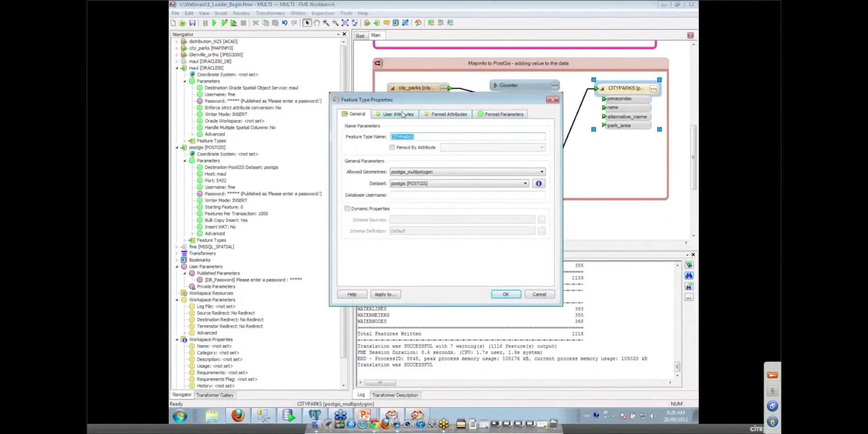
pyautogui.click(396, 114)
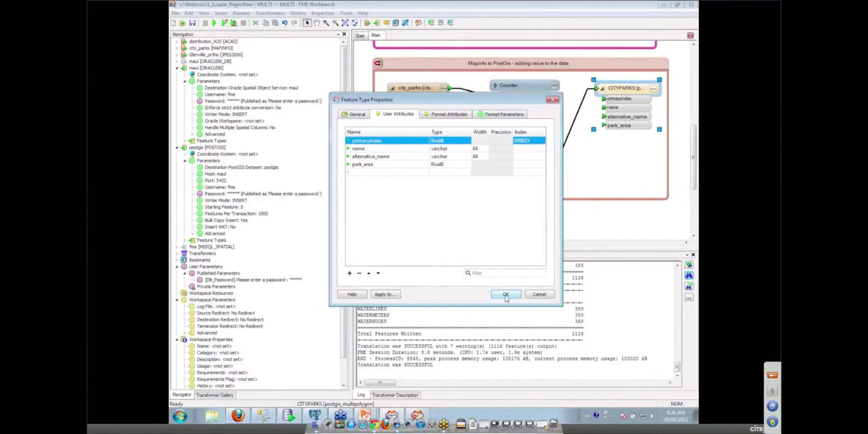
pyautogui.click(506, 294)
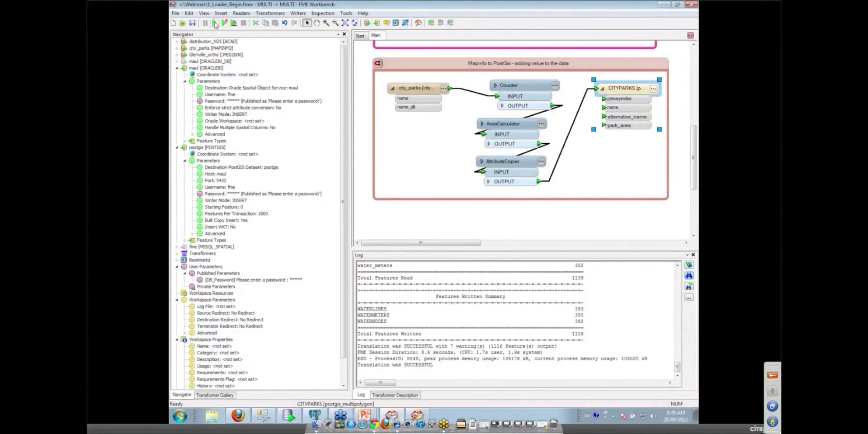
pyautogui.moveTo(220, 23)
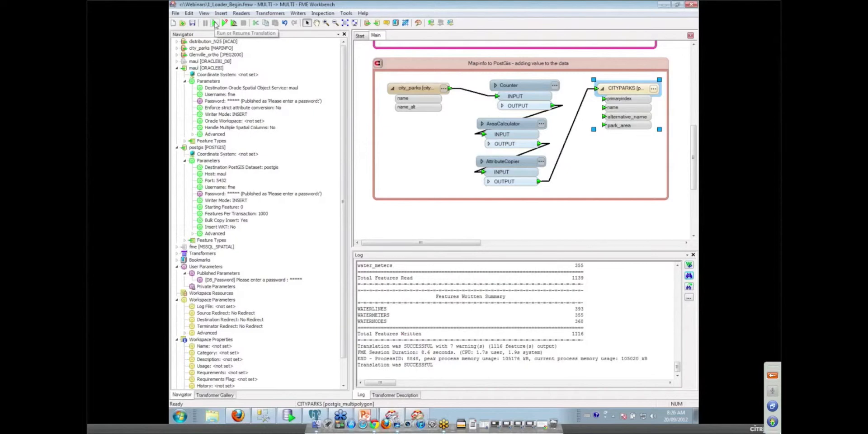
# Run the city parks workspace translation from the toolbar
pyautogui.click(215, 23)
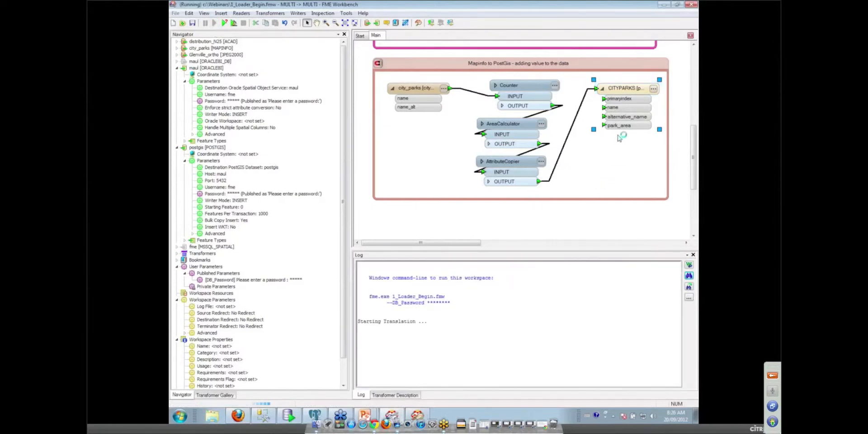
pyautogui.moveTo(616, 166)
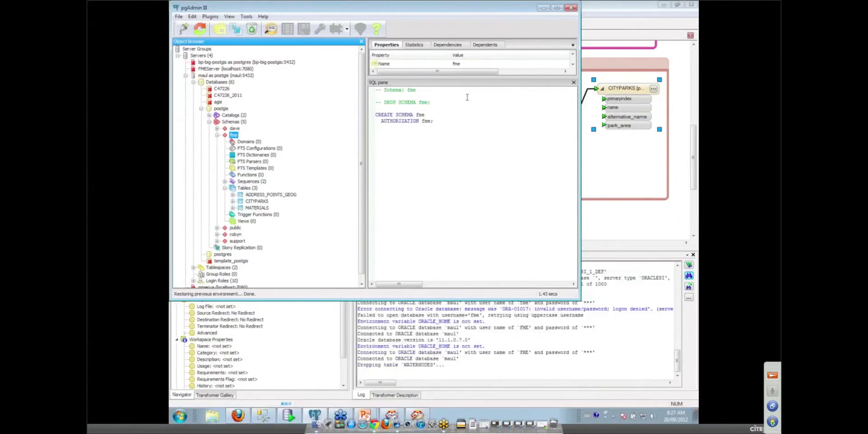
# Refresh the fme schema and expand CITYPARKS to show its five columns
pyautogui.rightClick(233, 136)
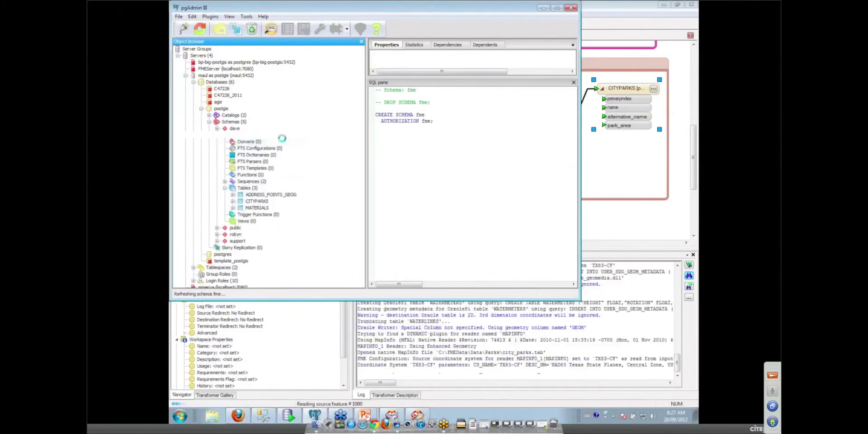
pyautogui.click(233, 135)
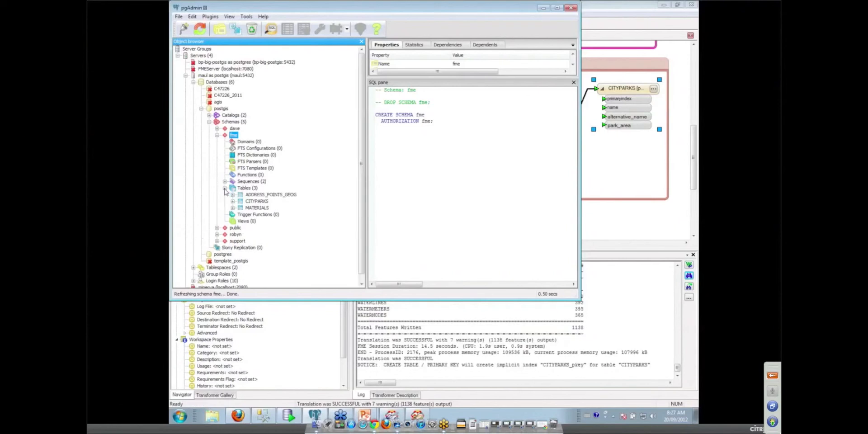
pyautogui.click(232, 200)
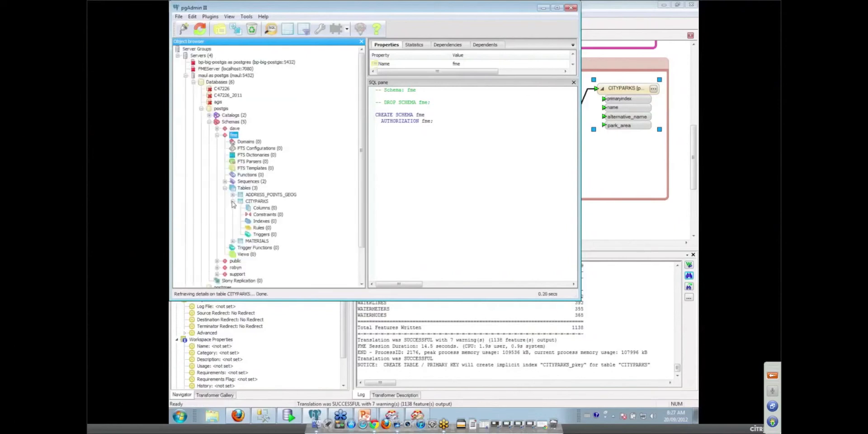
pyautogui.click(244, 187)
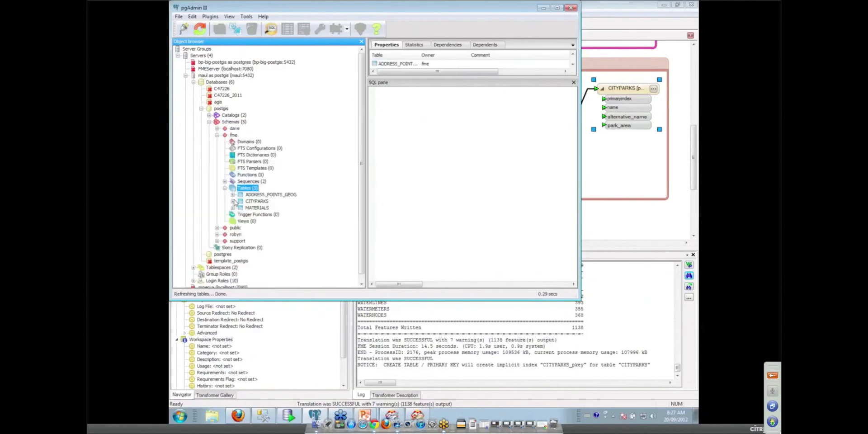
pyautogui.click(233, 201)
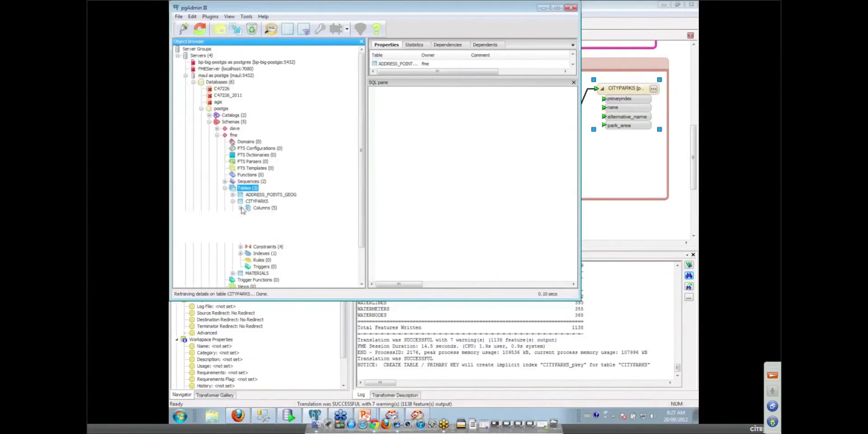
pyautogui.click(241, 208)
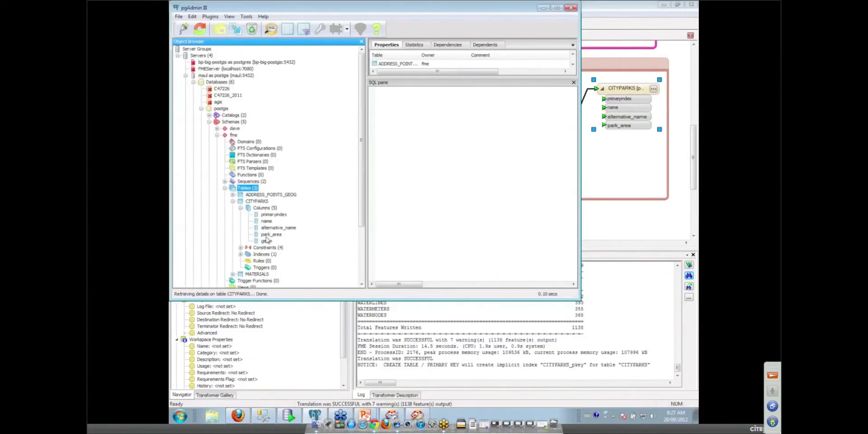